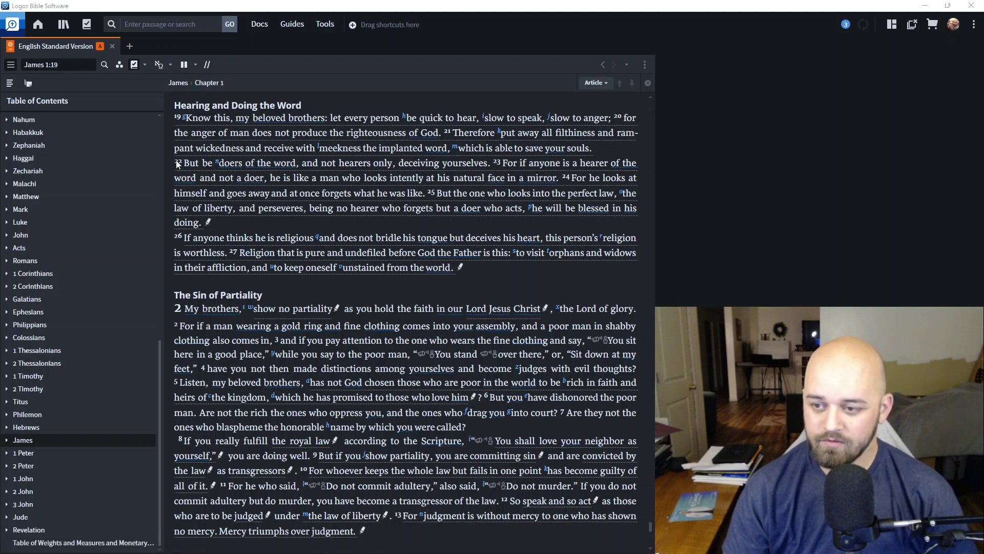
mouse_move(455, 134)
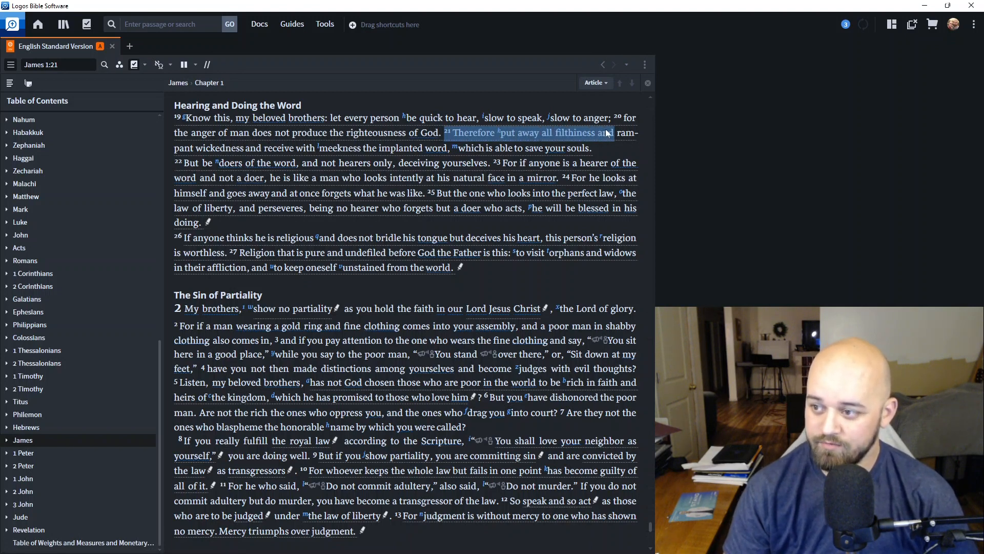
- Drag across the full text of James 1:21 to bring up the highlight and copy toolbar
left_click_drag(604, 132, 258, 148)
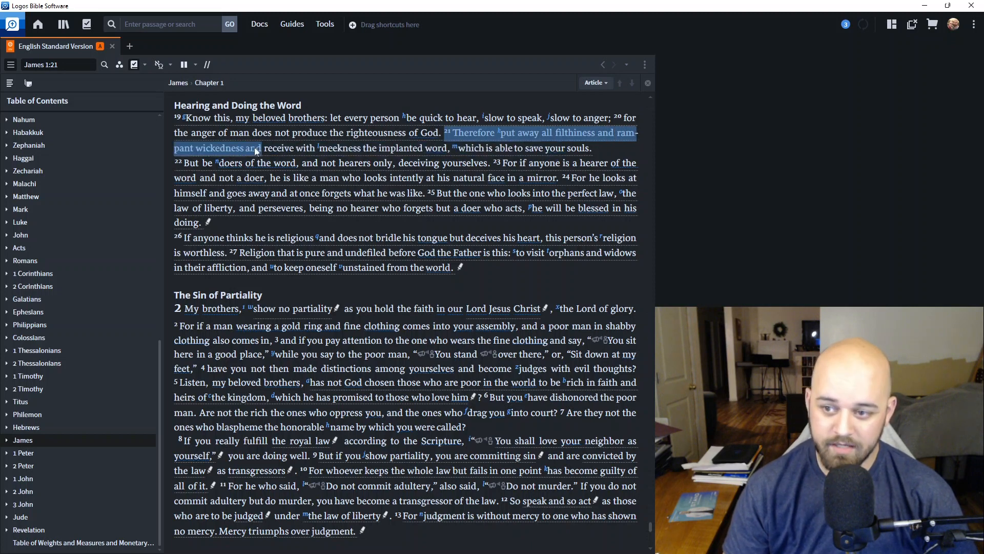
left_click_drag(259, 147, 377, 148)
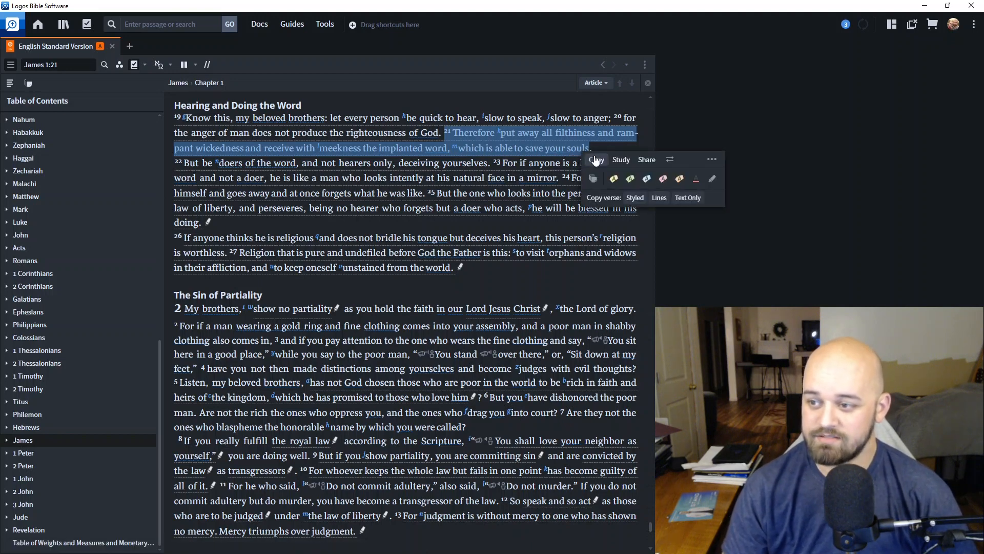
- Clear the verse 21 selection and select James 1:22, 'But be doers of the word…'
left_click(396, 164)
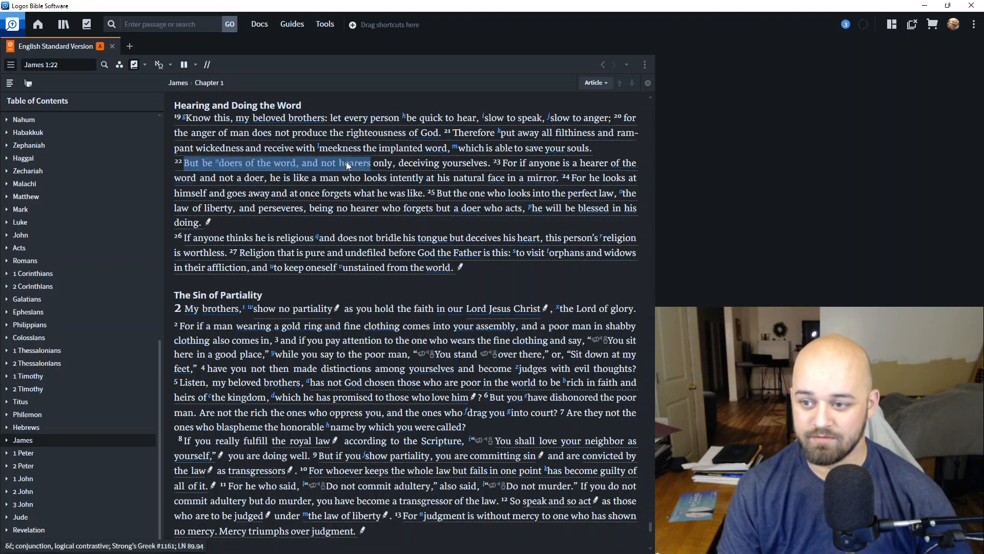
left_click_drag(347, 162, 466, 162)
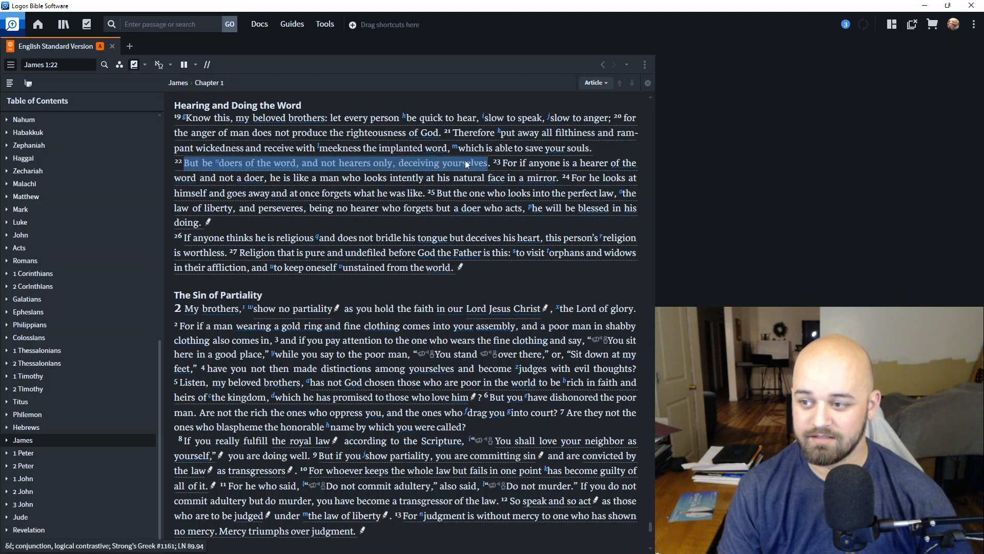